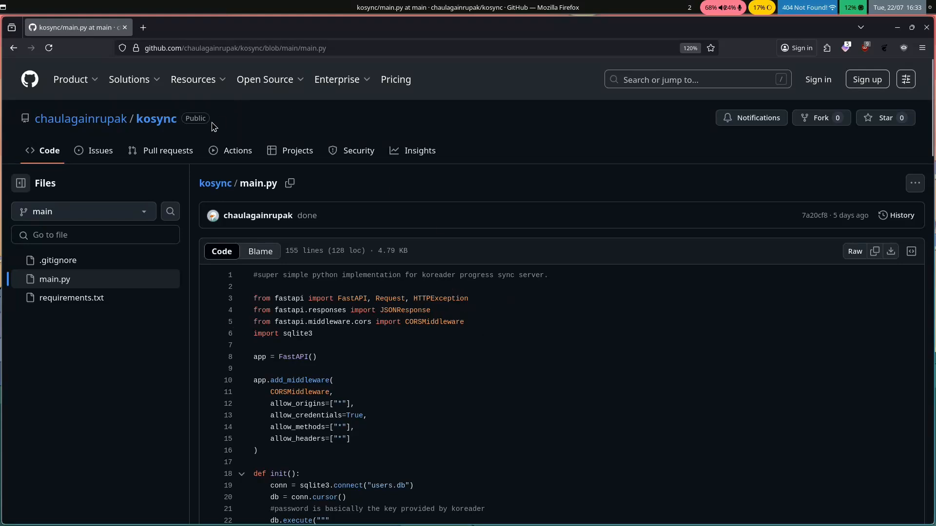
Scroll through main.py in the kosync GitHub repository to review the server code
{"action": "scroll", "scroll_direction": "down", "scroll_amount": 3}
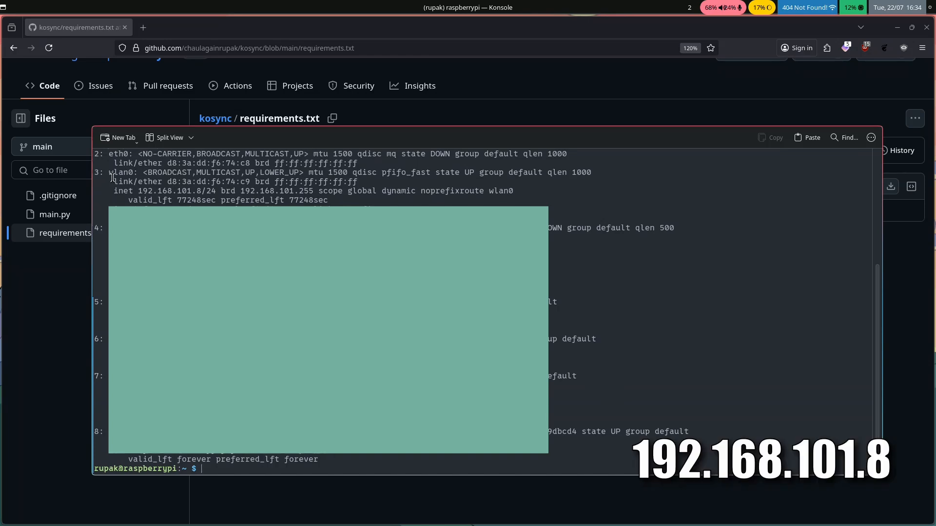
Select the wlan0 address 192.168.101.8 from the ip addr output
{"action": "double_click", "coordinate": [119, 173]}
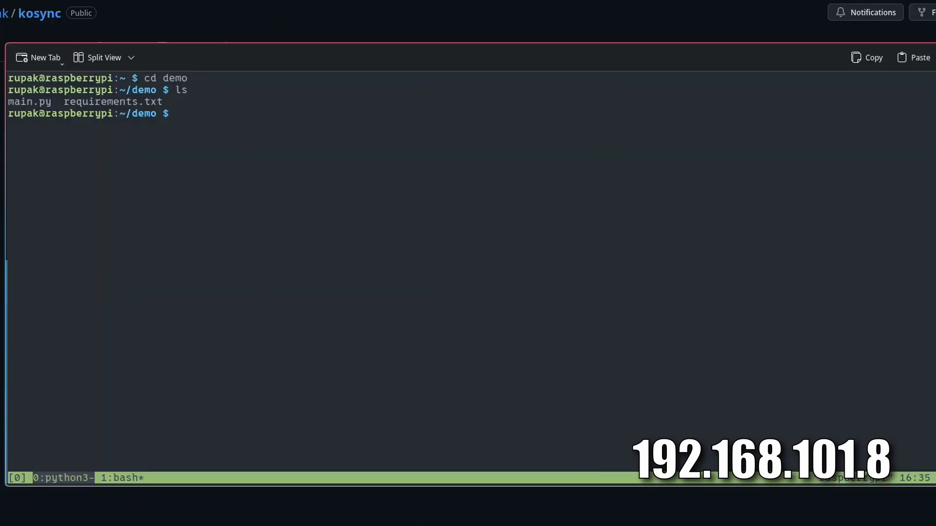
Create and activate a venv, then pip install the FastAPI and Uvicorn requirements
{"action": "type", "text": "python3 -m venv venv && source vebnv/bin/activate"}
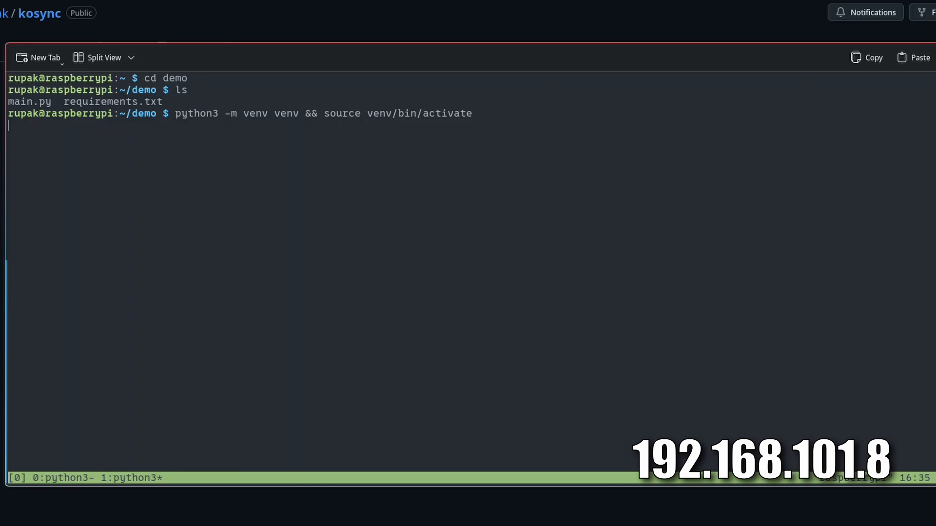
{"action": "type", "text": "pip insta"}
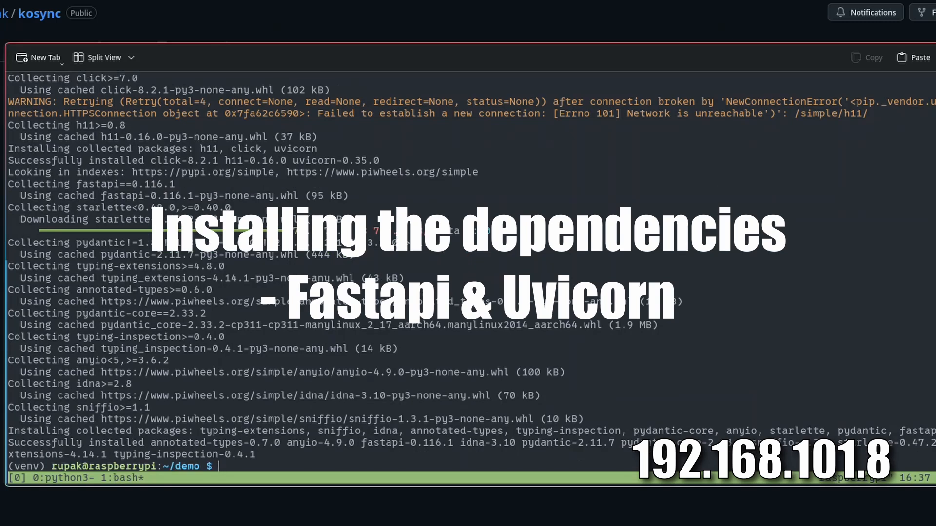
Launch uvicorn main:app with the --port option for the kosync server
{"action": "type", "text": "uvicorn main"}
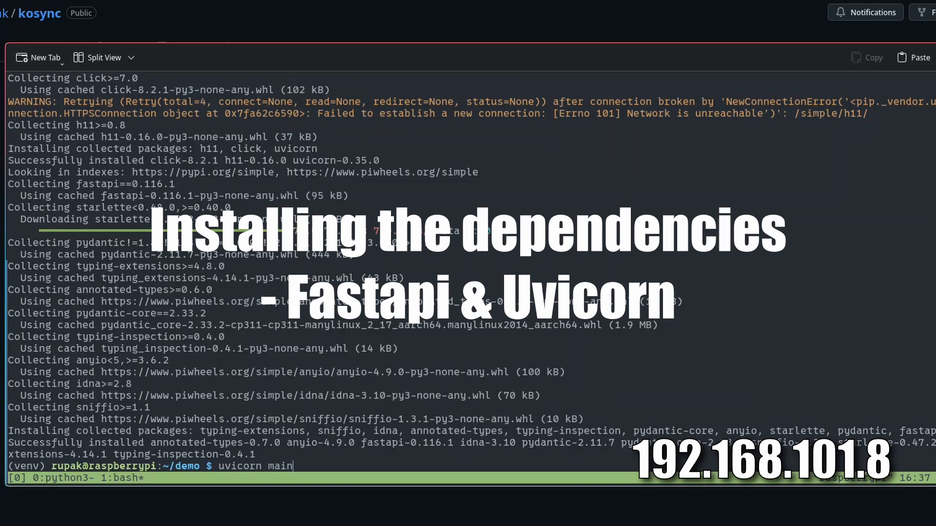
{"action": "type", "text": ":app --port 1232"}
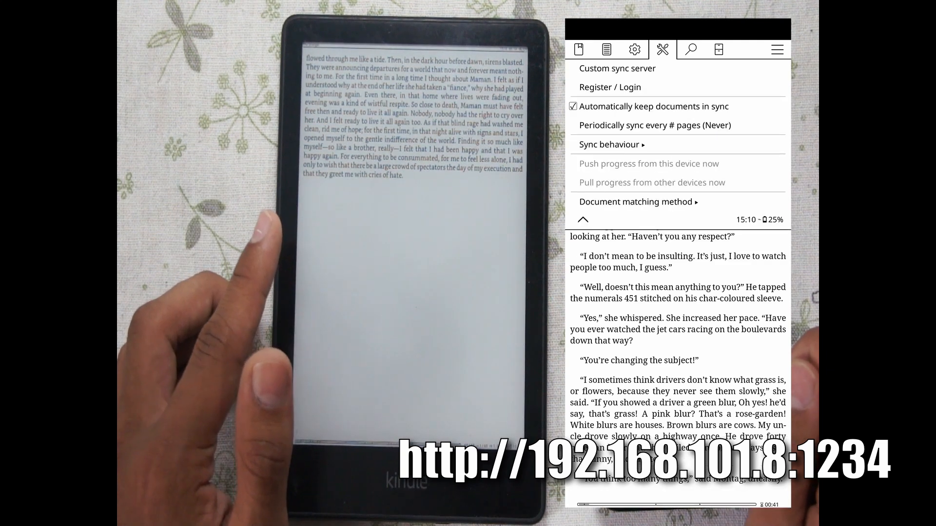
{"action": "left_click", "coordinate": [616, 68]}
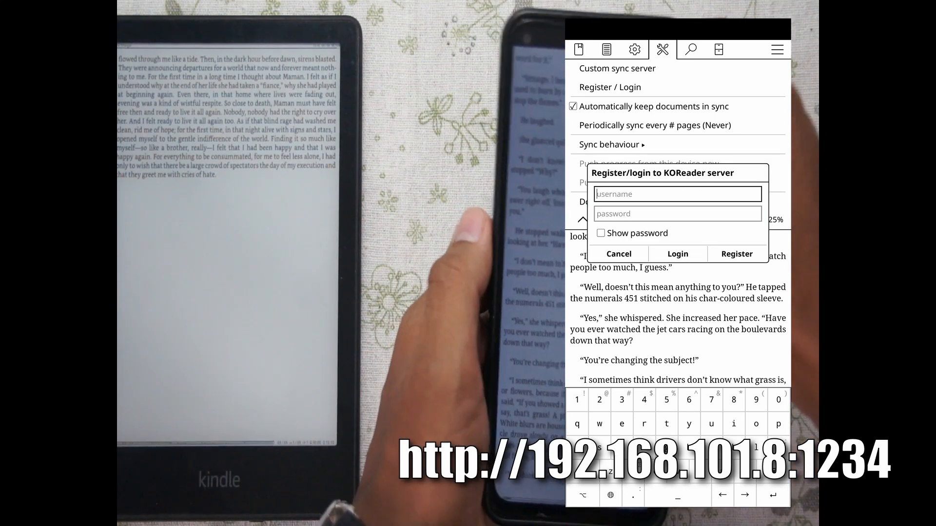
{"action": "left_click", "coordinate": [737, 254]}
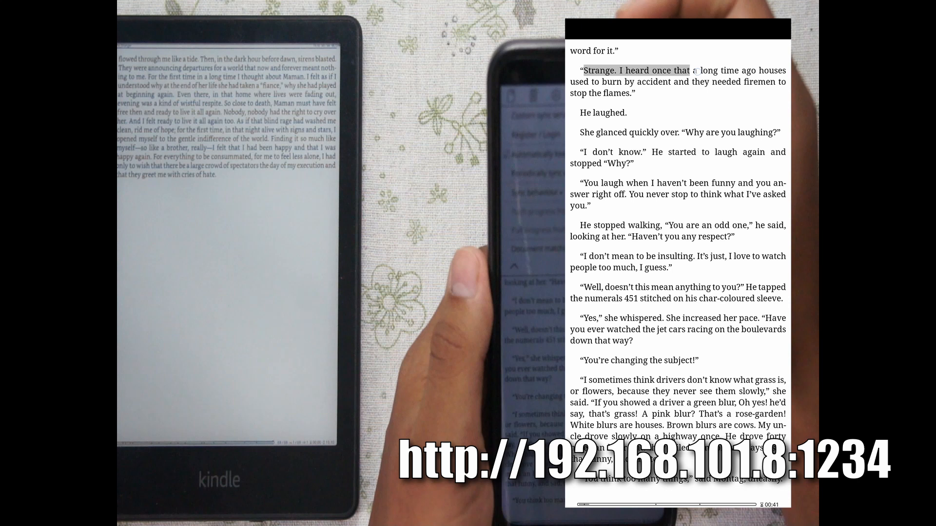
Log in to the same sync account from the Kindle's Register/Login form
{"action": "left_click", "coordinate": [677, 70]}
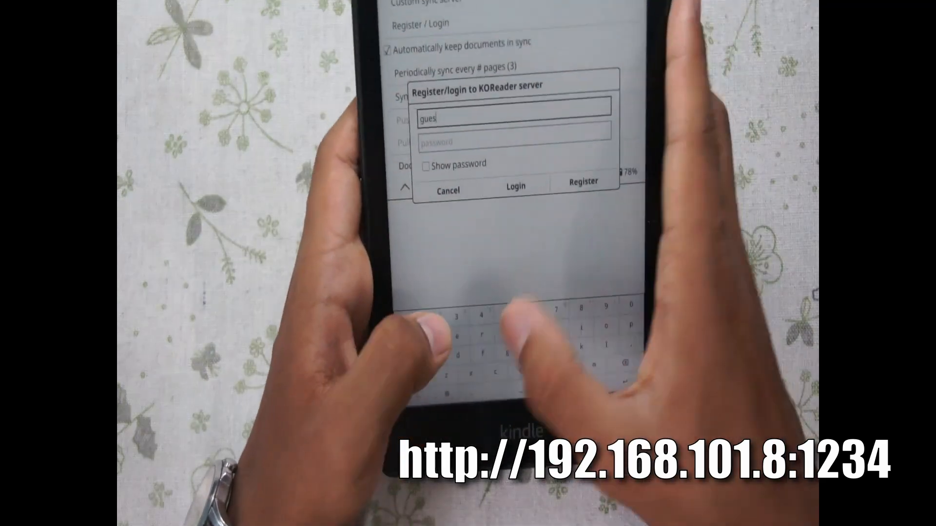
{"action": "left_click", "coordinate": [515, 186]}
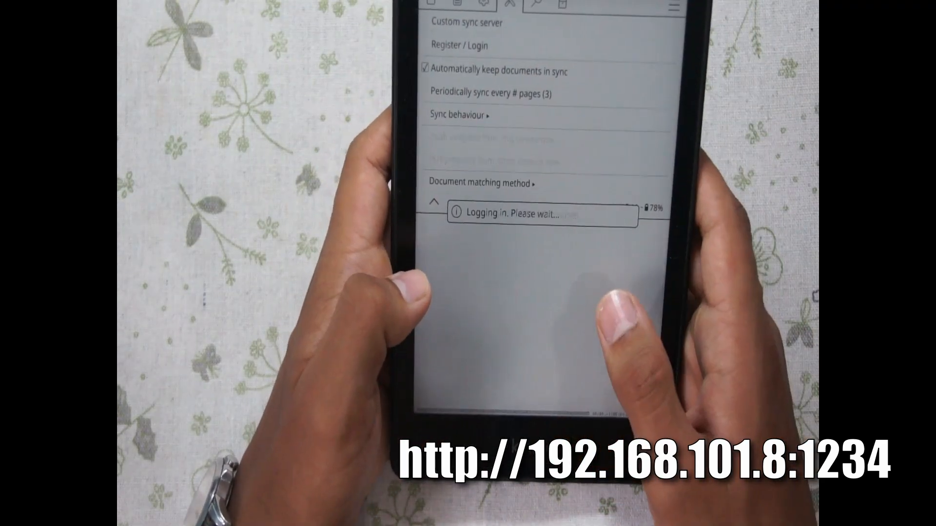